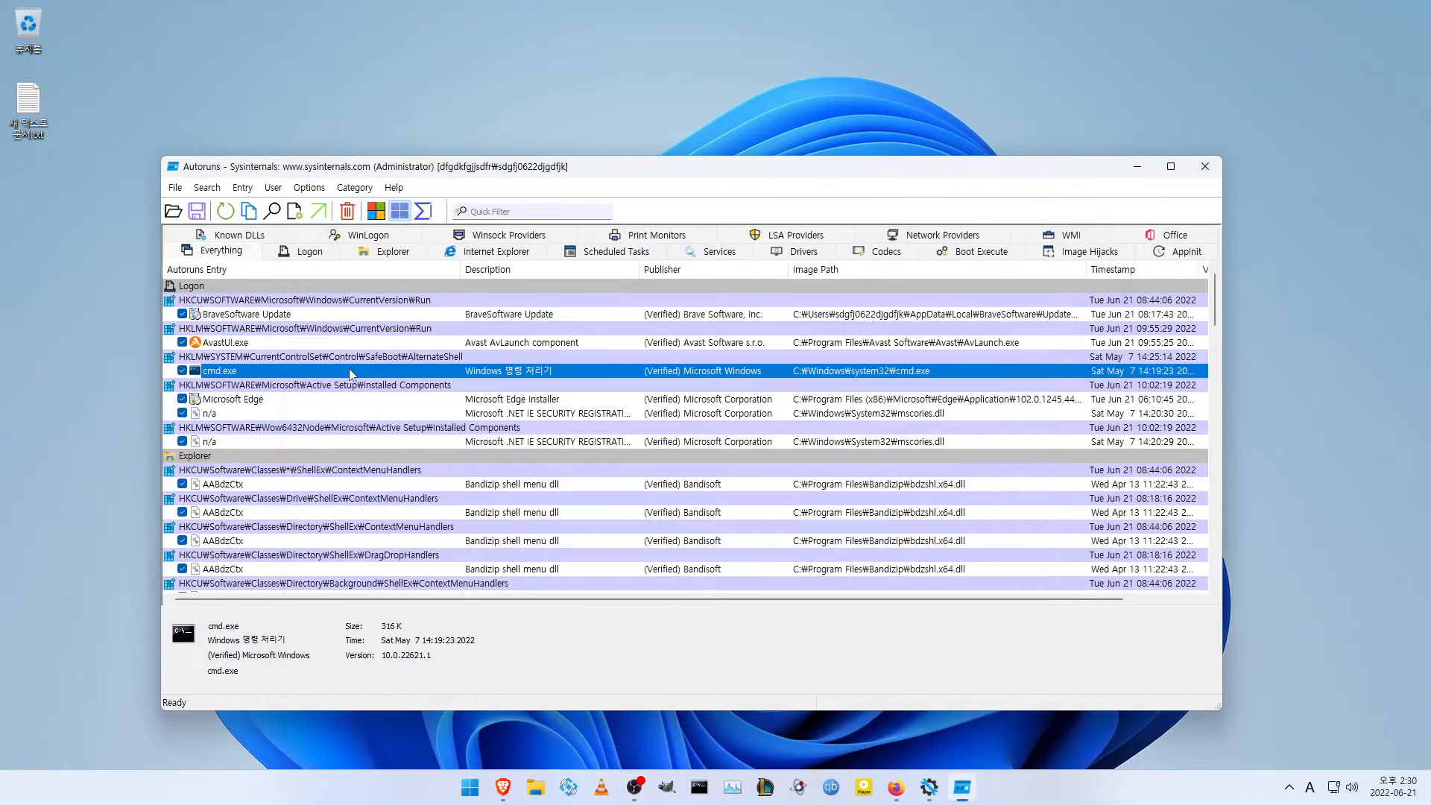
{"action": "mouse_move", "coordinate": [243, 373]}
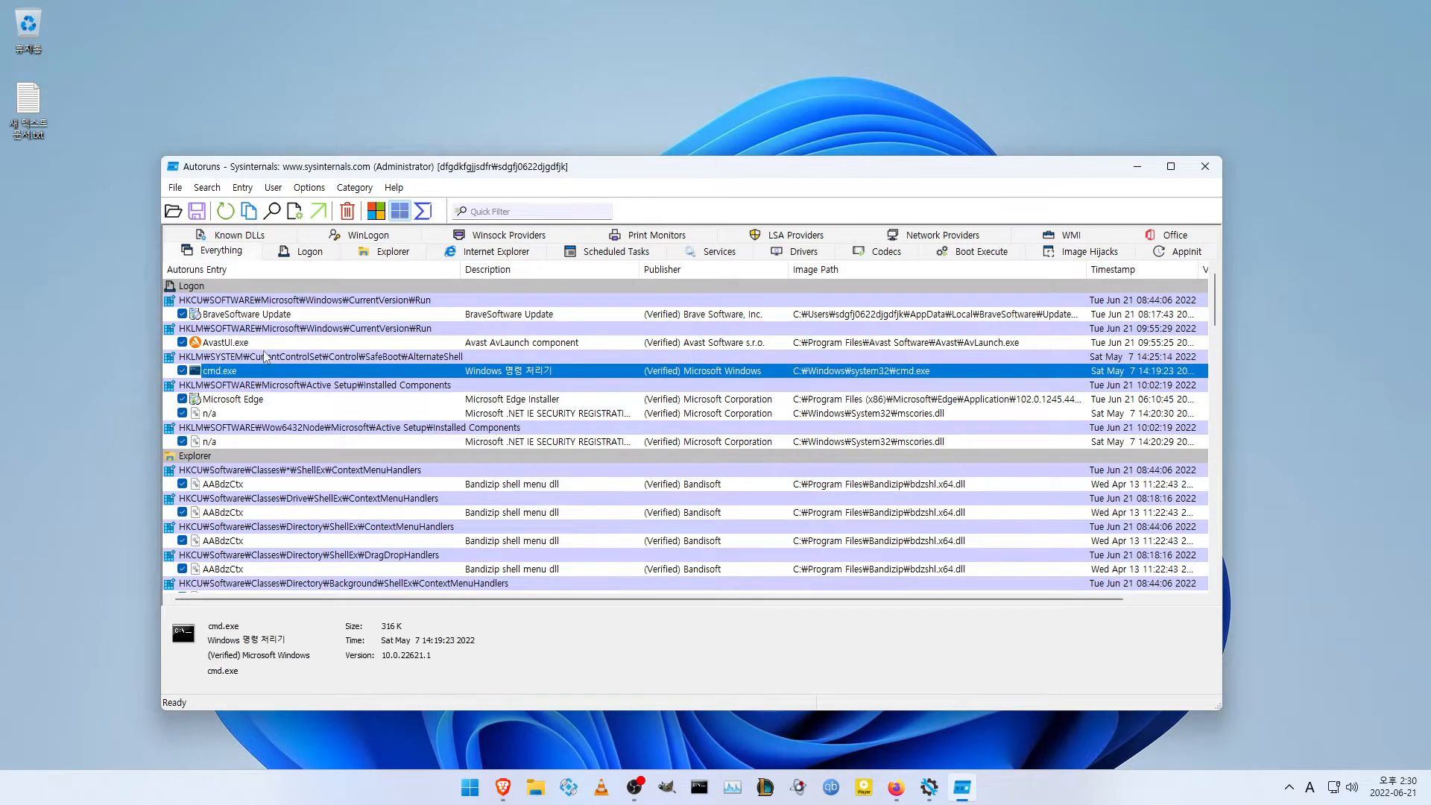
{"action": "mouse_move", "coordinate": [744, 771]}
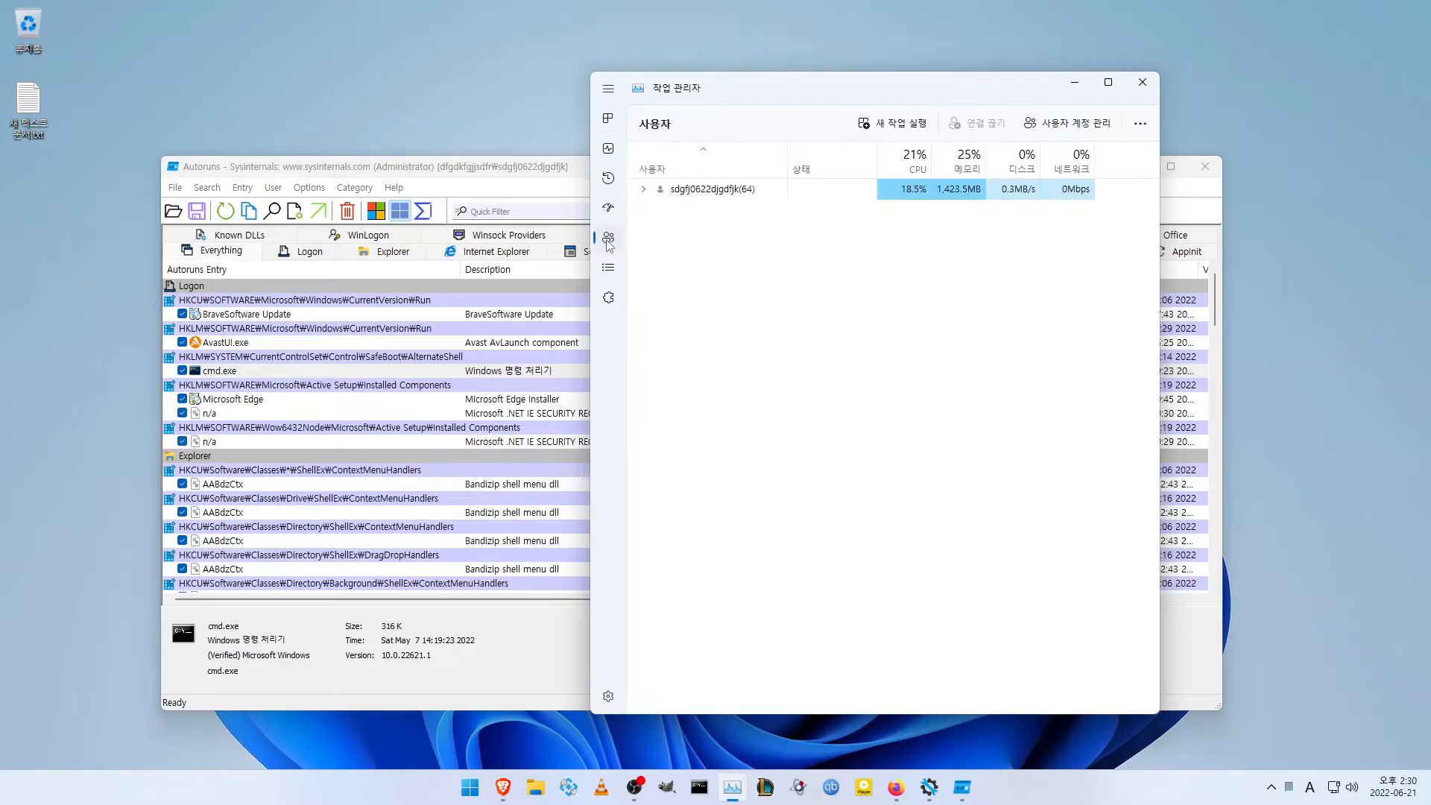
Enable the Terminal entry on Task Manager's Startup apps page
{"action": "left_click", "coordinate": [607, 296]}
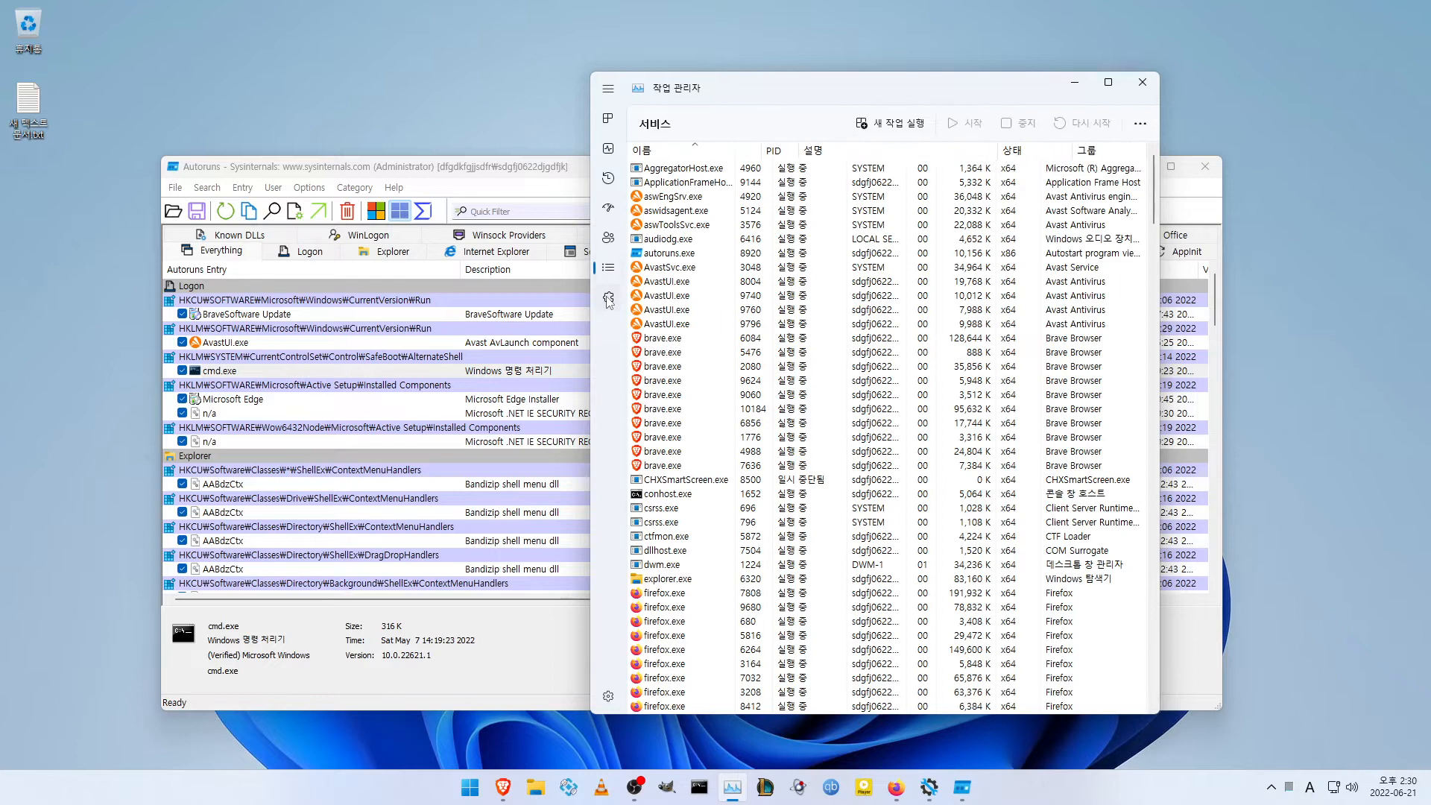
{"action": "left_click", "coordinate": [608, 207]}
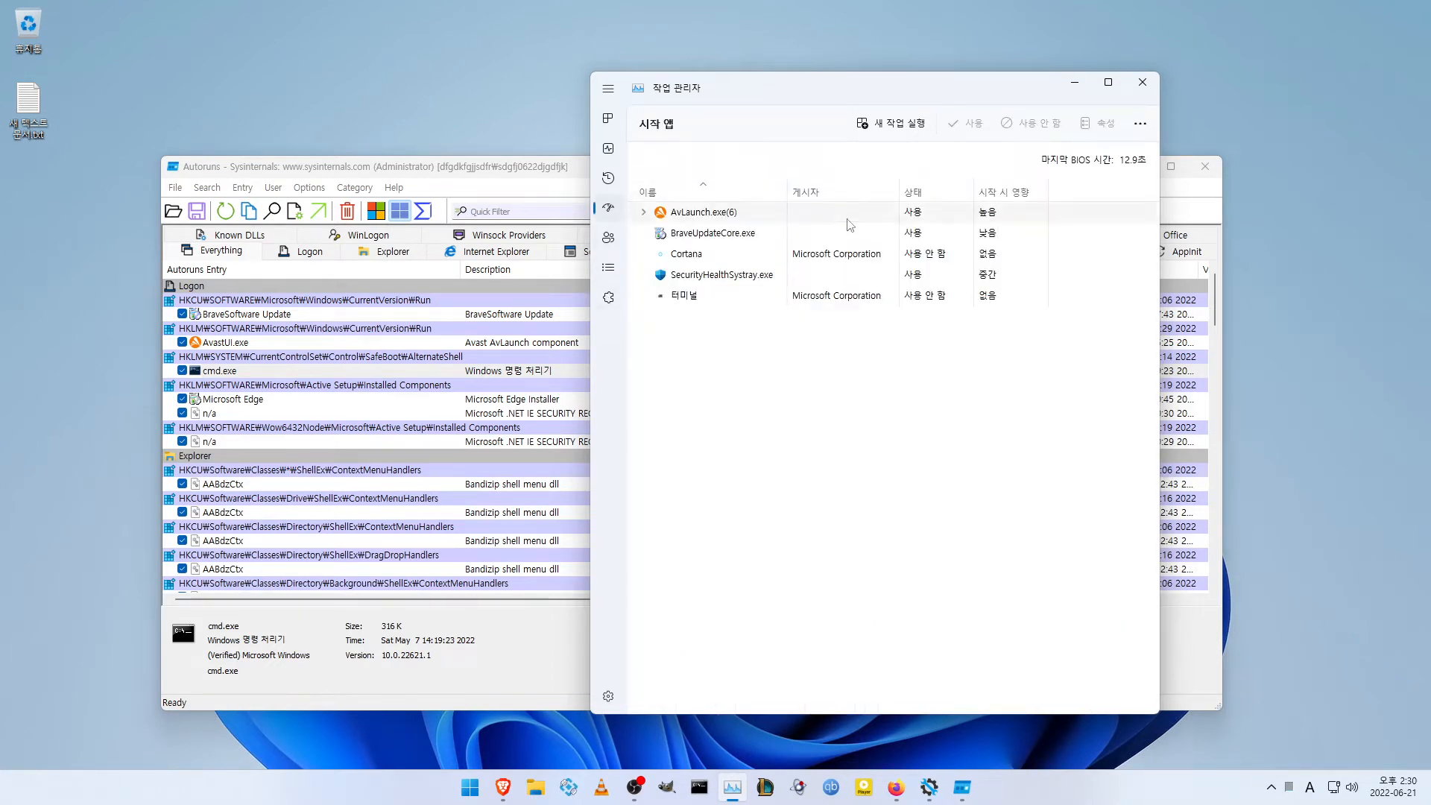
{"action": "right_click", "coordinate": [684, 296]}
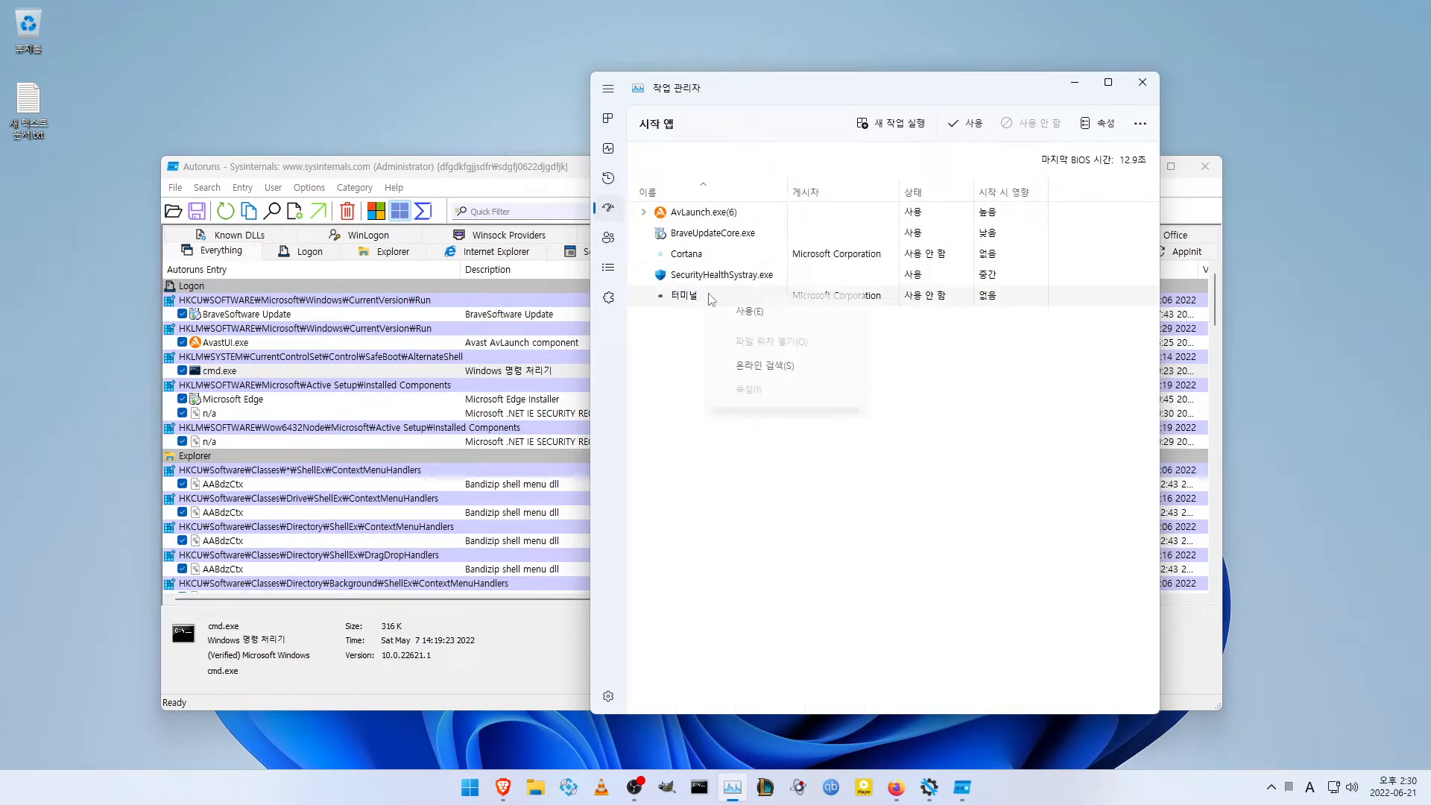
{"action": "mouse_move", "coordinate": [828, 312]}
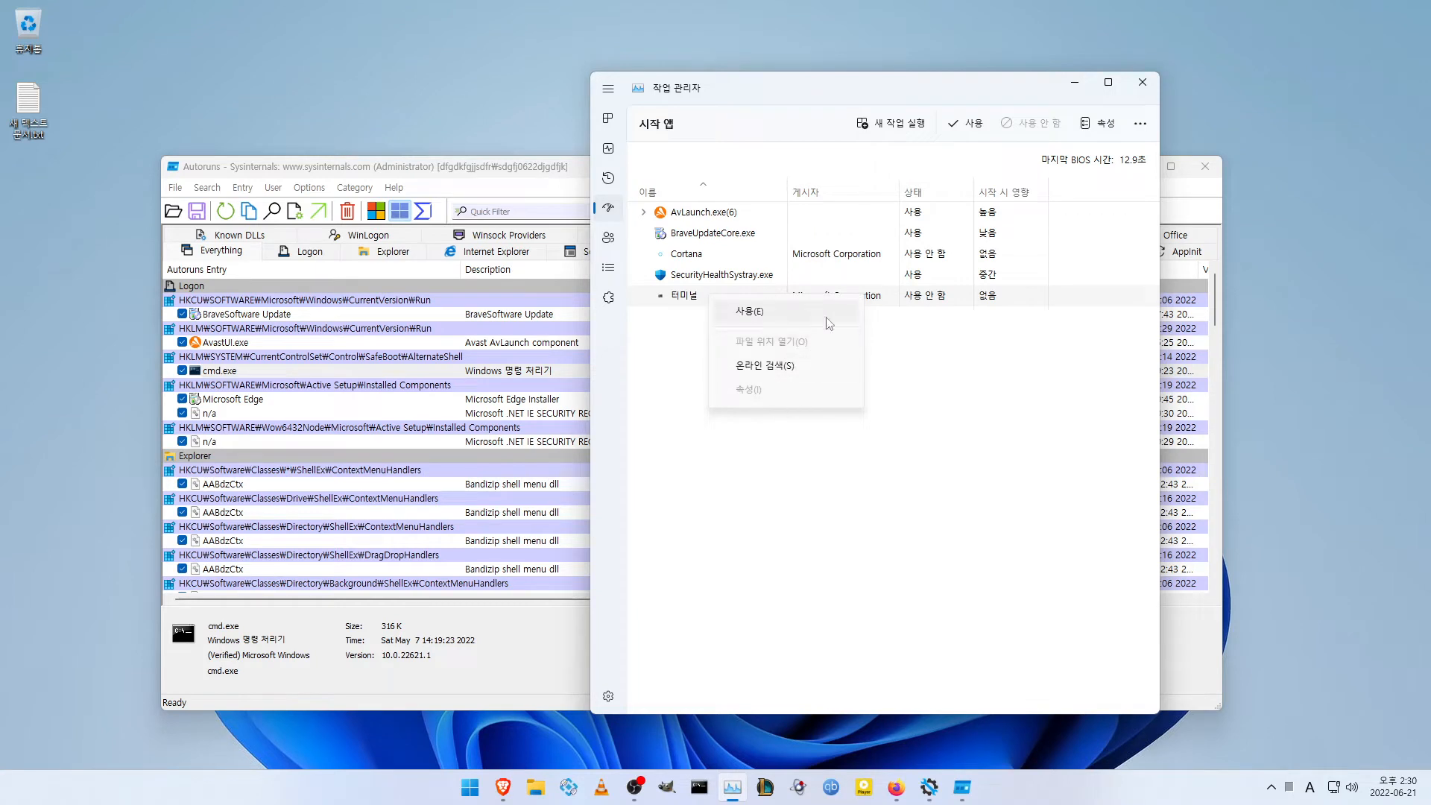
{"action": "left_click", "coordinate": [731, 353]}
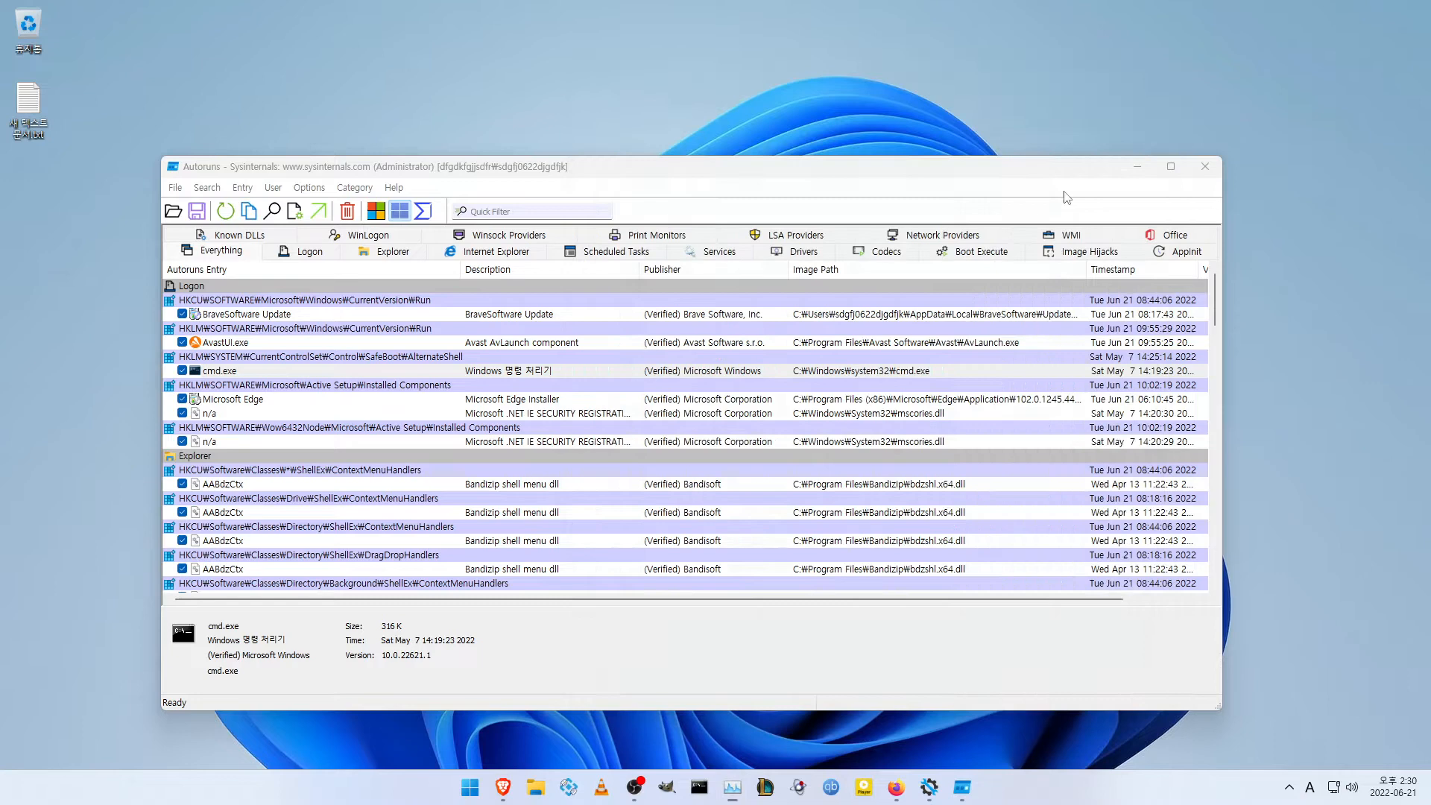
Reach Settings' installed apps list from the Start button's quick links
{"action": "left_click", "coordinate": [1203, 166]}
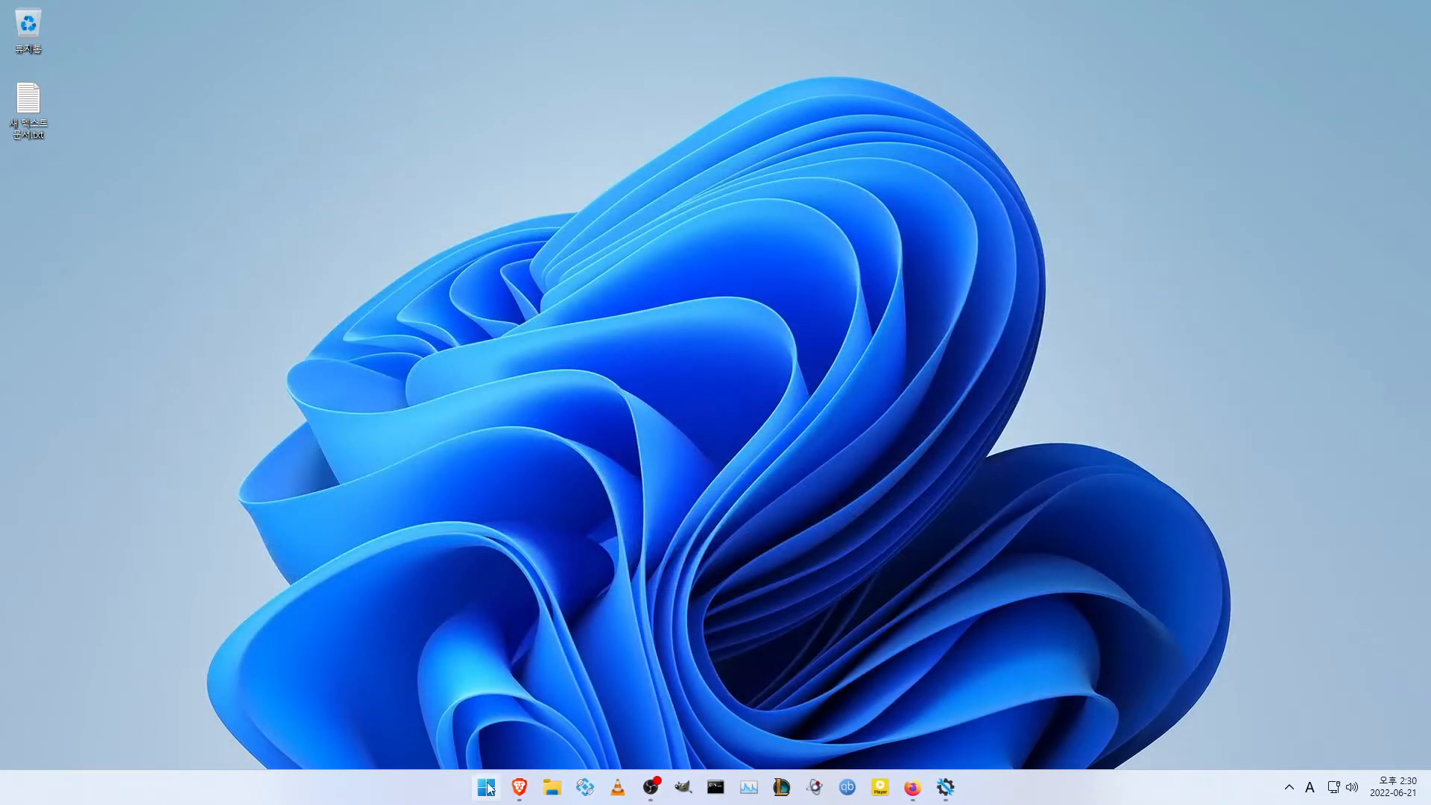
{"action": "left_click", "coordinate": [486, 787]}
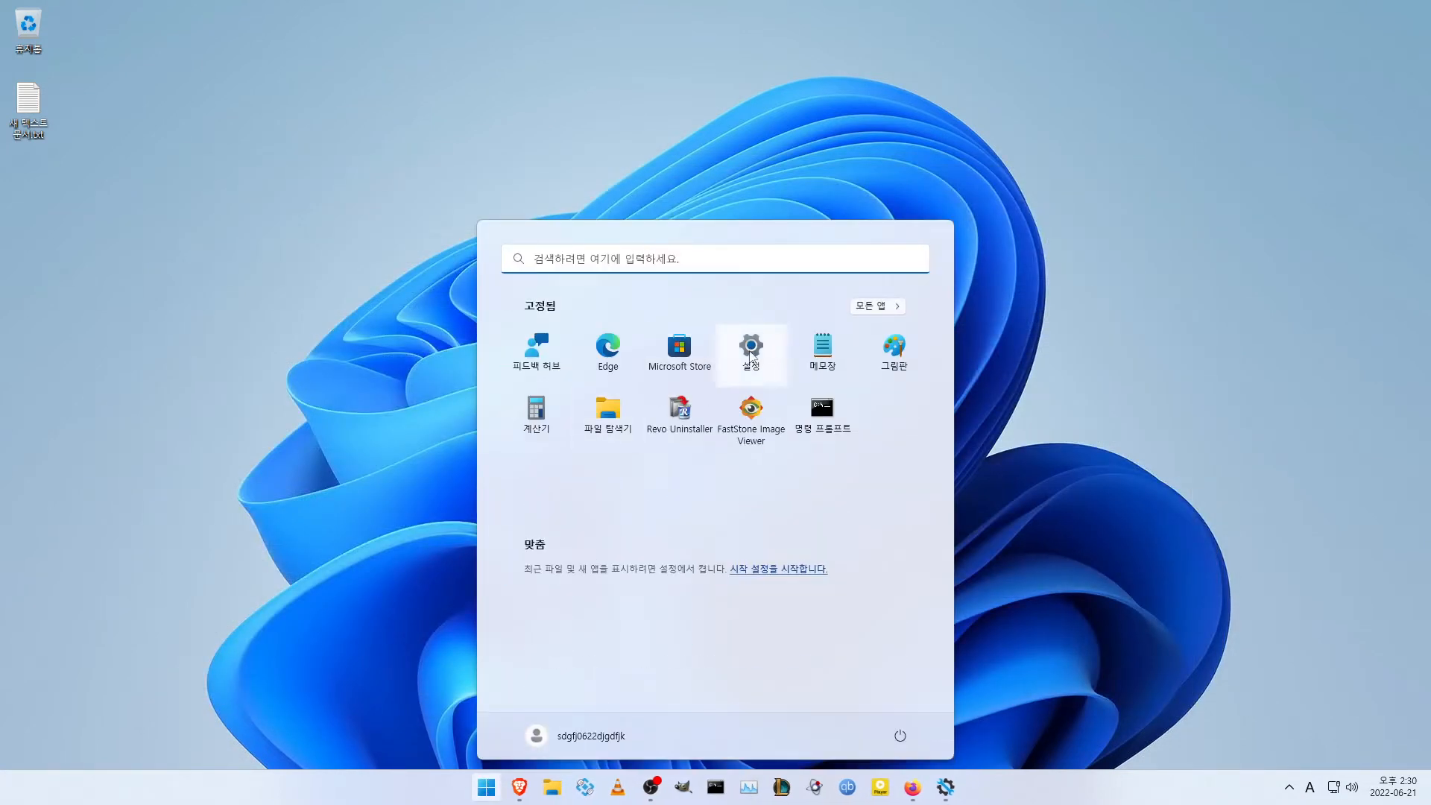
{"action": "right_click", "coordinate": [485, 787]}
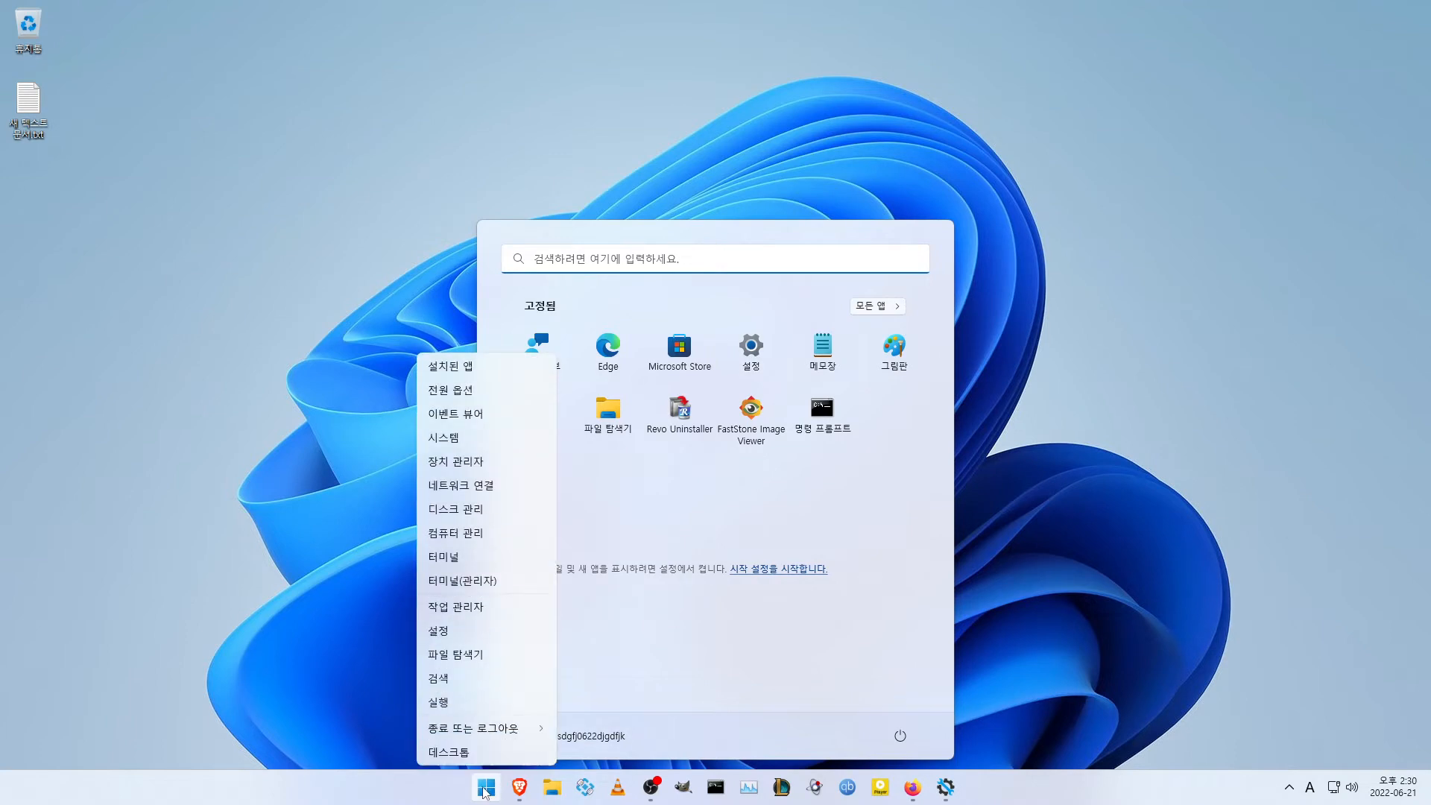
{"action": "left_click", "coordinate": [456, 365]}
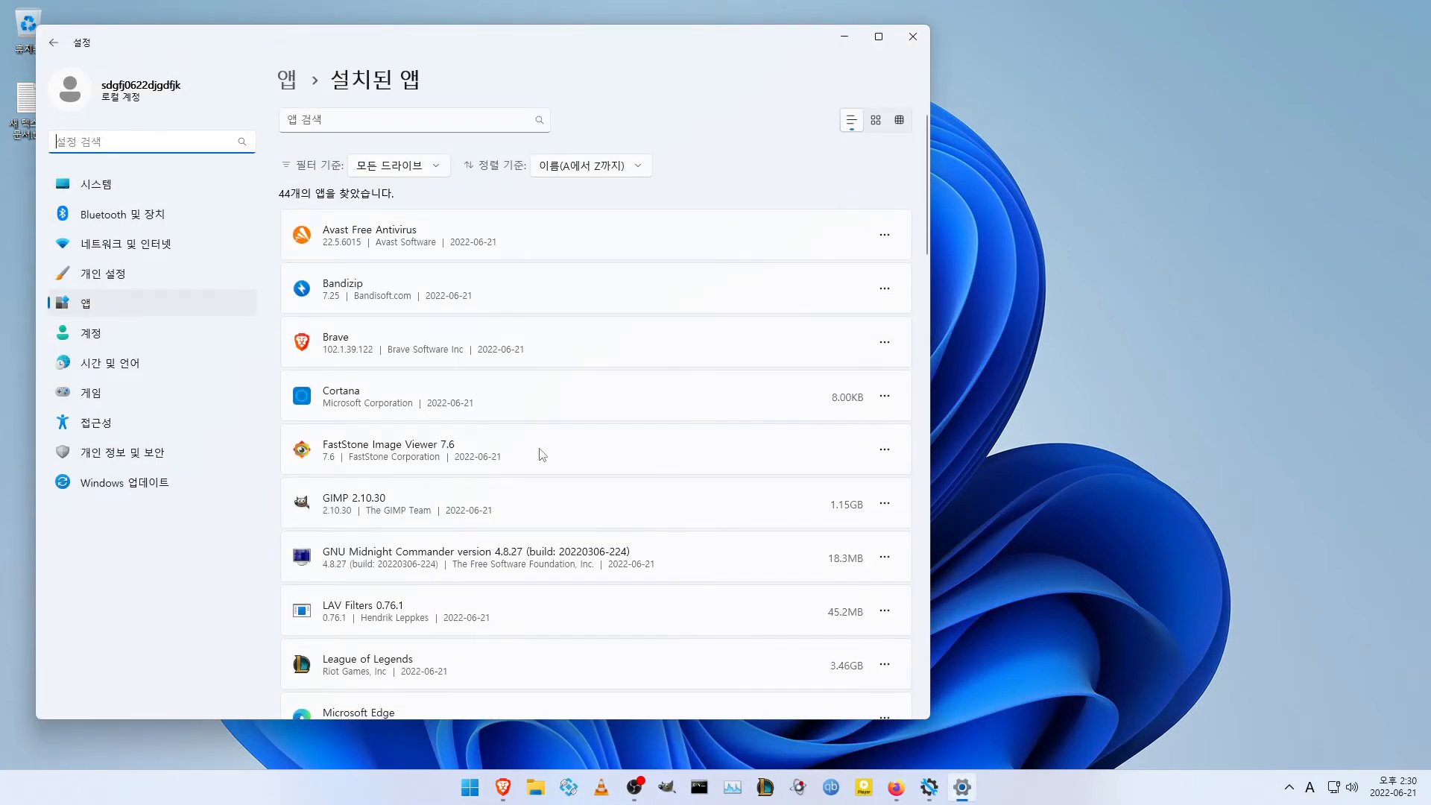
Uninstall Terminal from the installed apps list and confirm removal
{"action": "scroll", "scroll_direction": "down", "scroll_amount": 3}
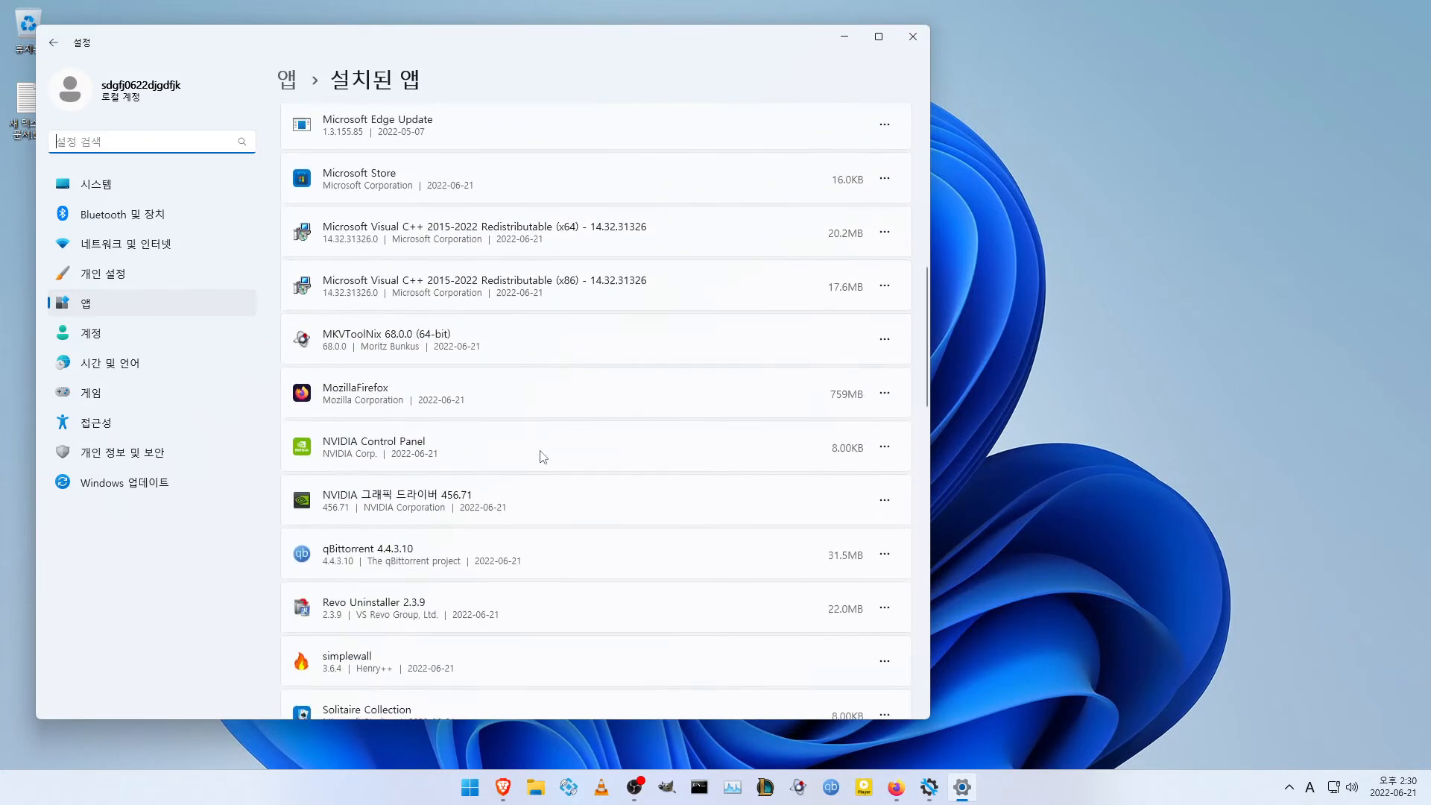
{"action": "scroll", "scroll_direction": "down", "scroll_amount": 3}
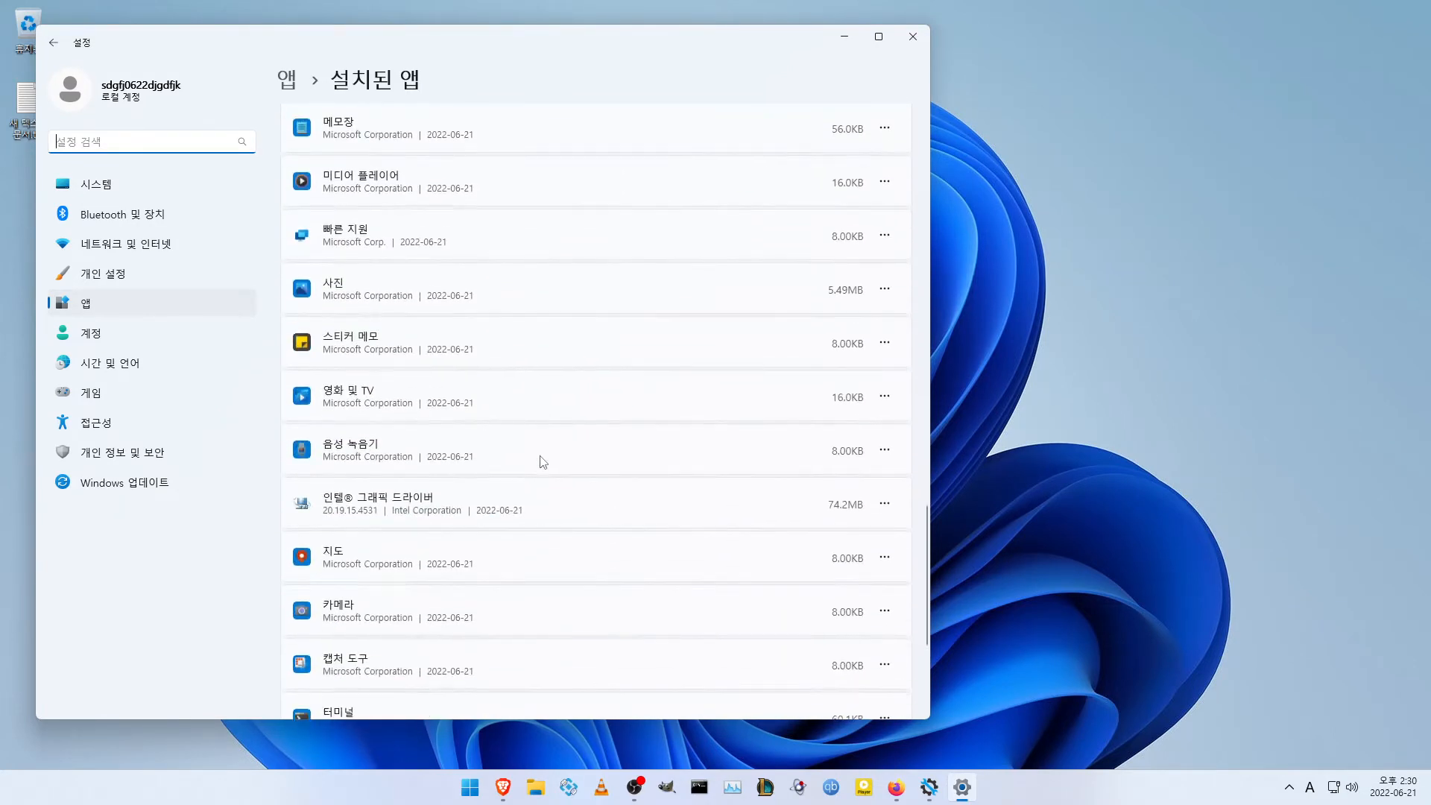
{"action": "scroll", "scroll_direction": "down", "scroll_amount": 3}
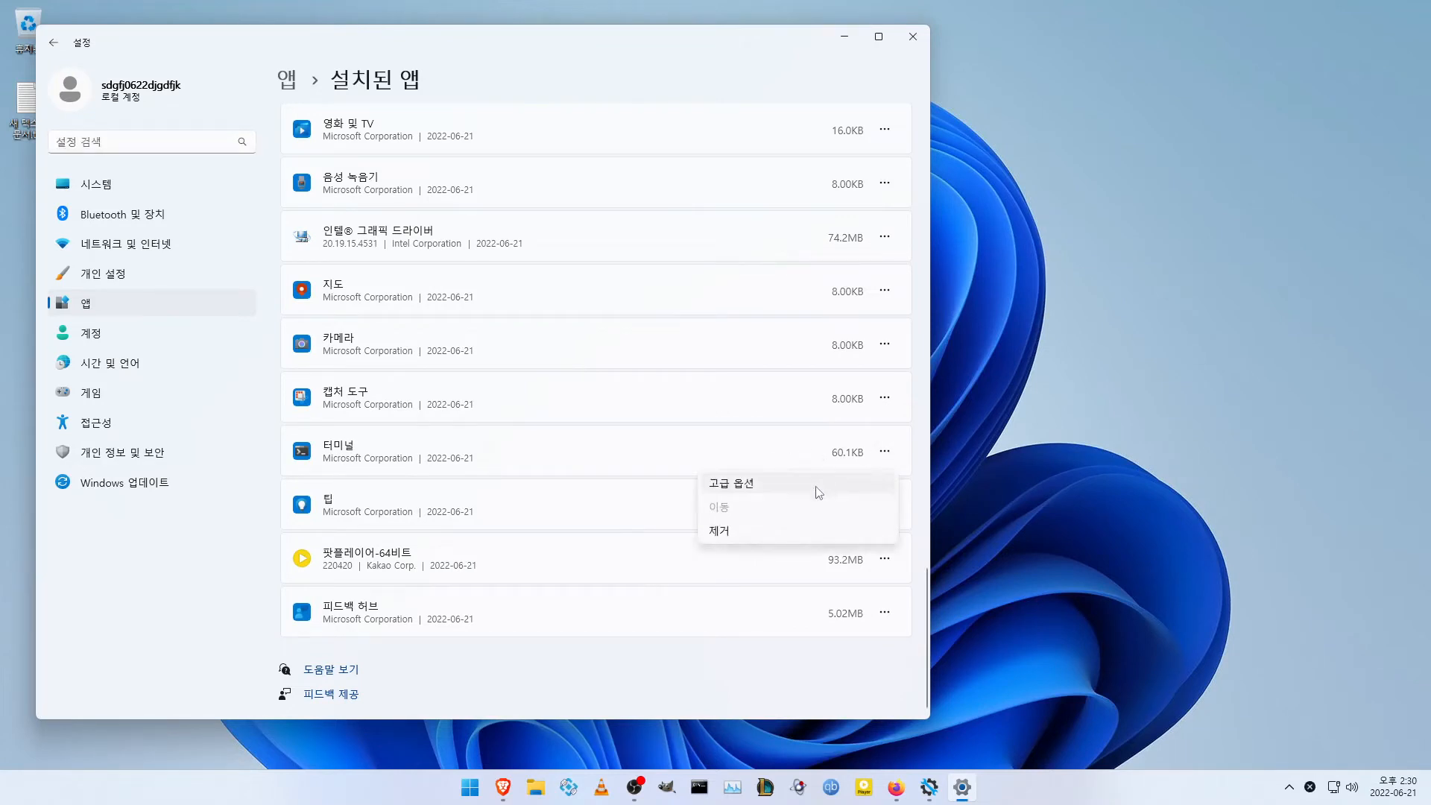
{"action": "mouse_move", "coordinate": [743, 530]}
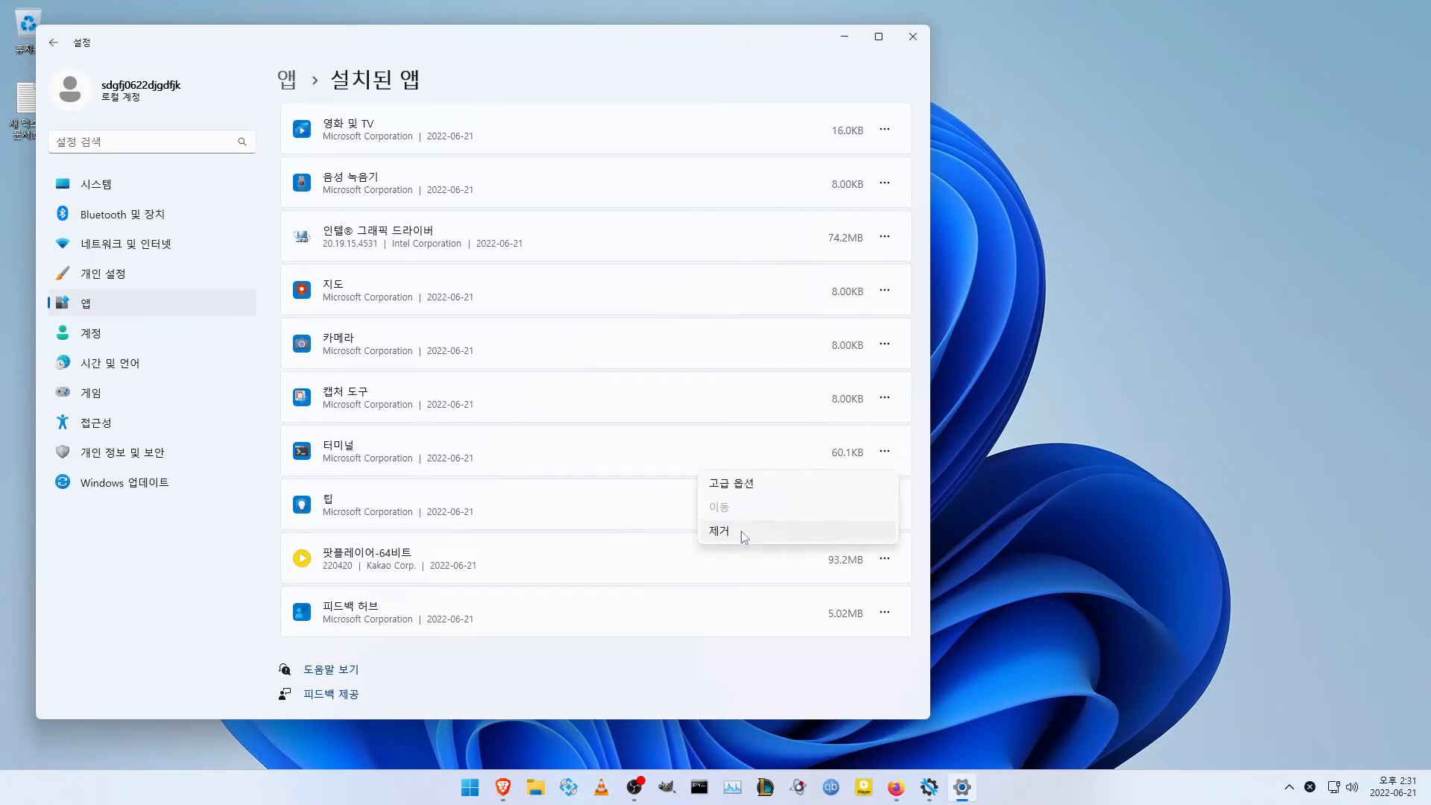
{"action": "left_click", "coordinate": [719, 530]}
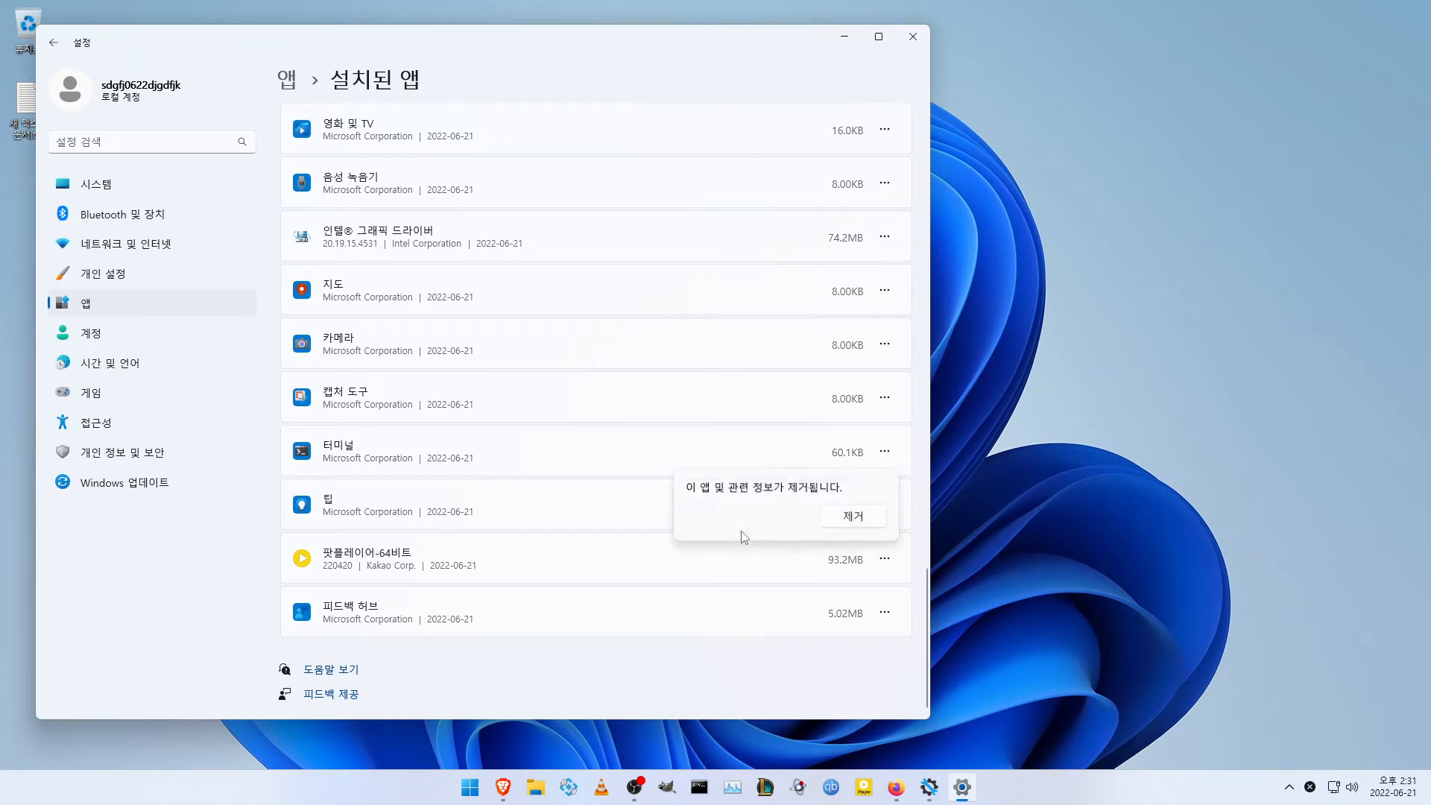
{"action": "left_click", "coordinate": [852, 517]}
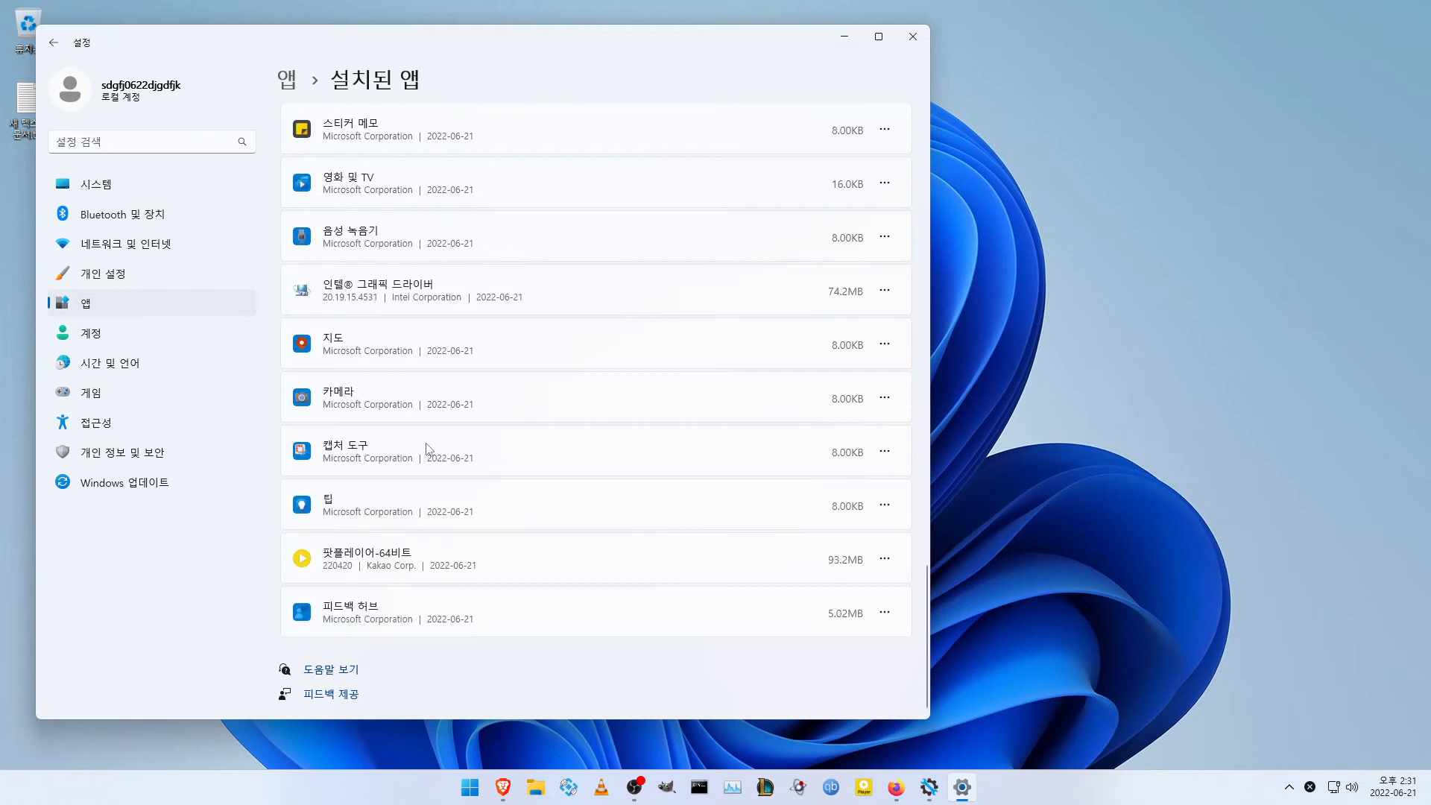
{"action": "mouse_move", "coordinate": [912, 35]}
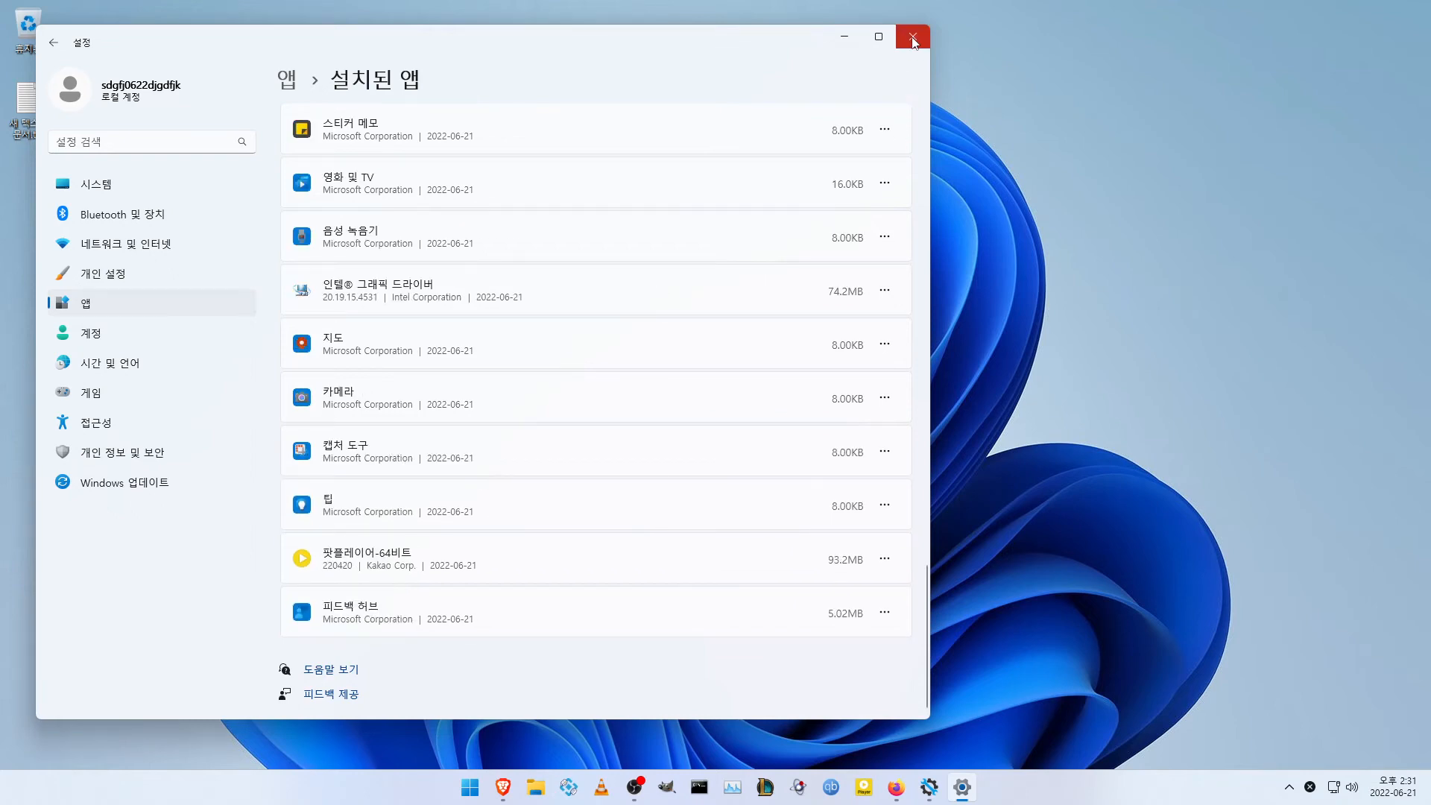
Close the Settings window
{"action": "left_click", "coordinate": [912, 37]}
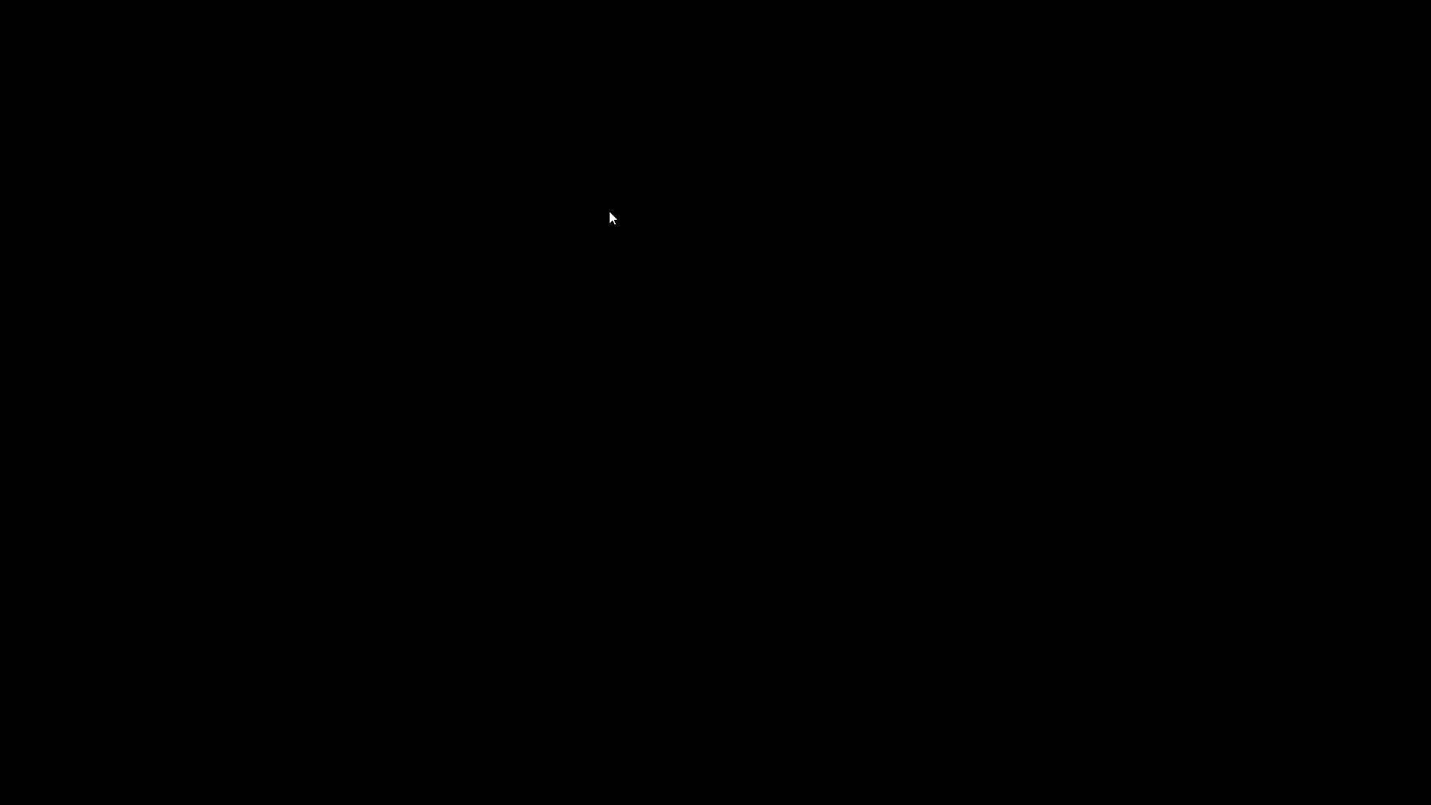
{"action": "mouse_move", "coordinate": [720, 331]}
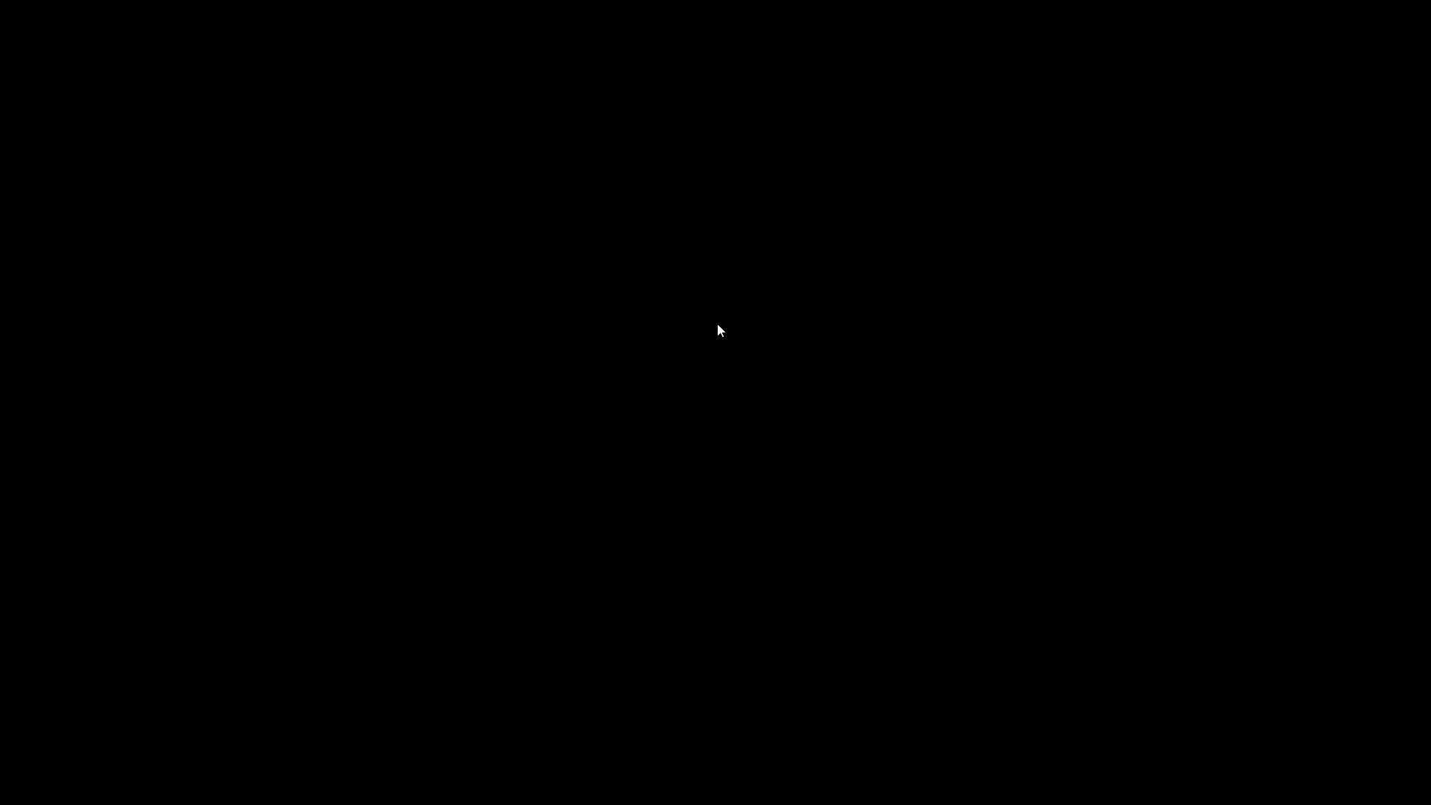
{"action": "mouse_move", "coordinate": [1151, 91]}
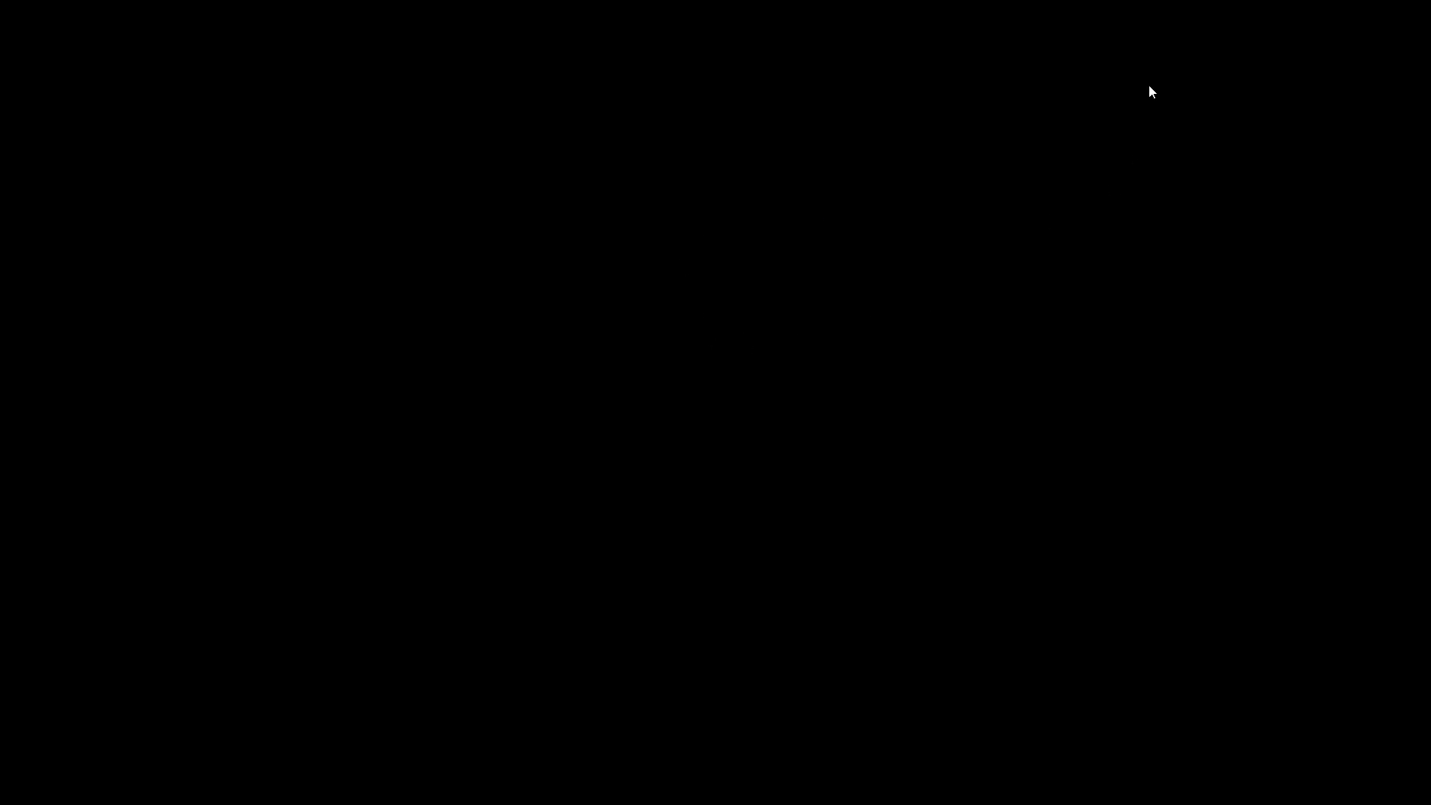
{"action": "mouse_move", "coordinate": [813, 564]}
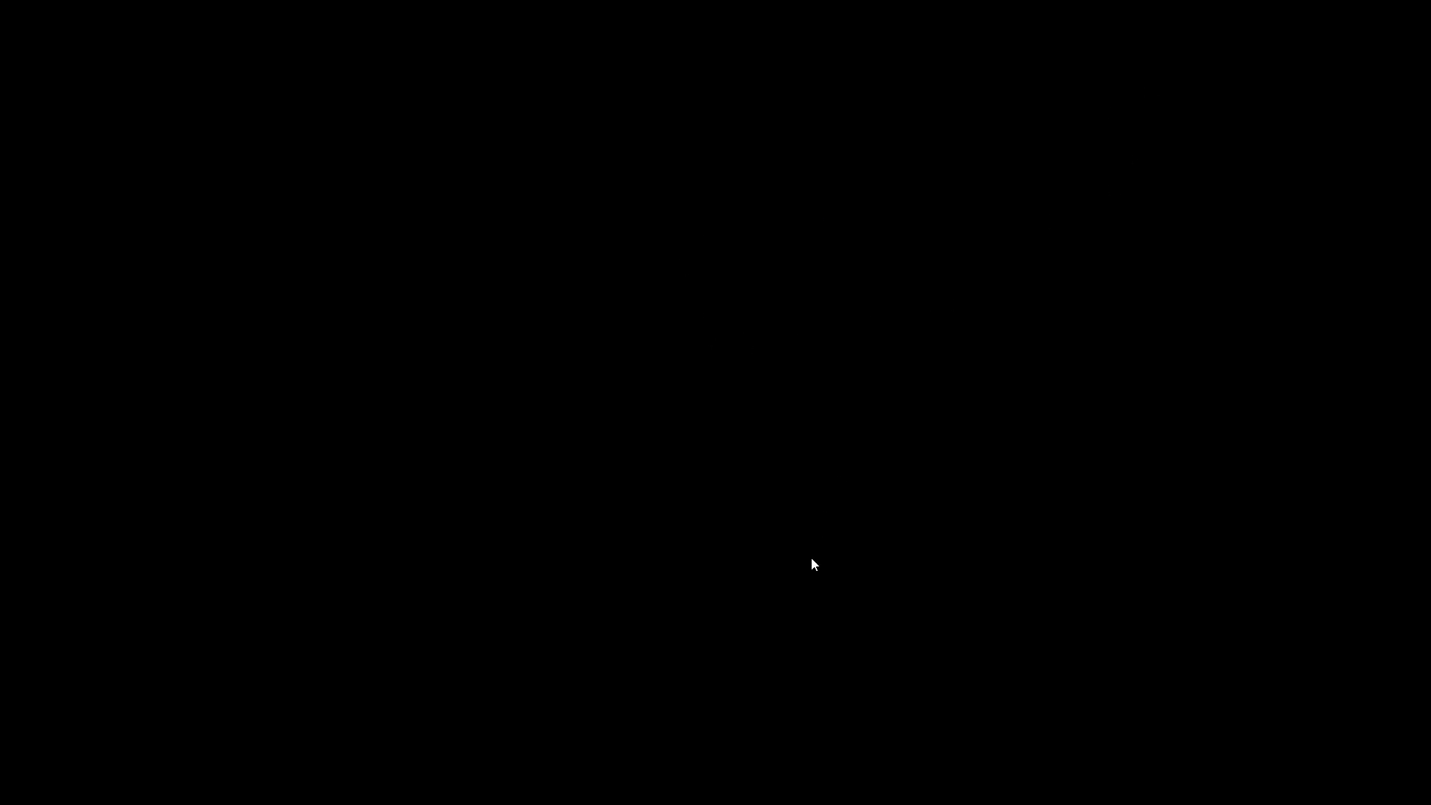
{"action": "mouse_move", "coordinate": [1023, 632]}
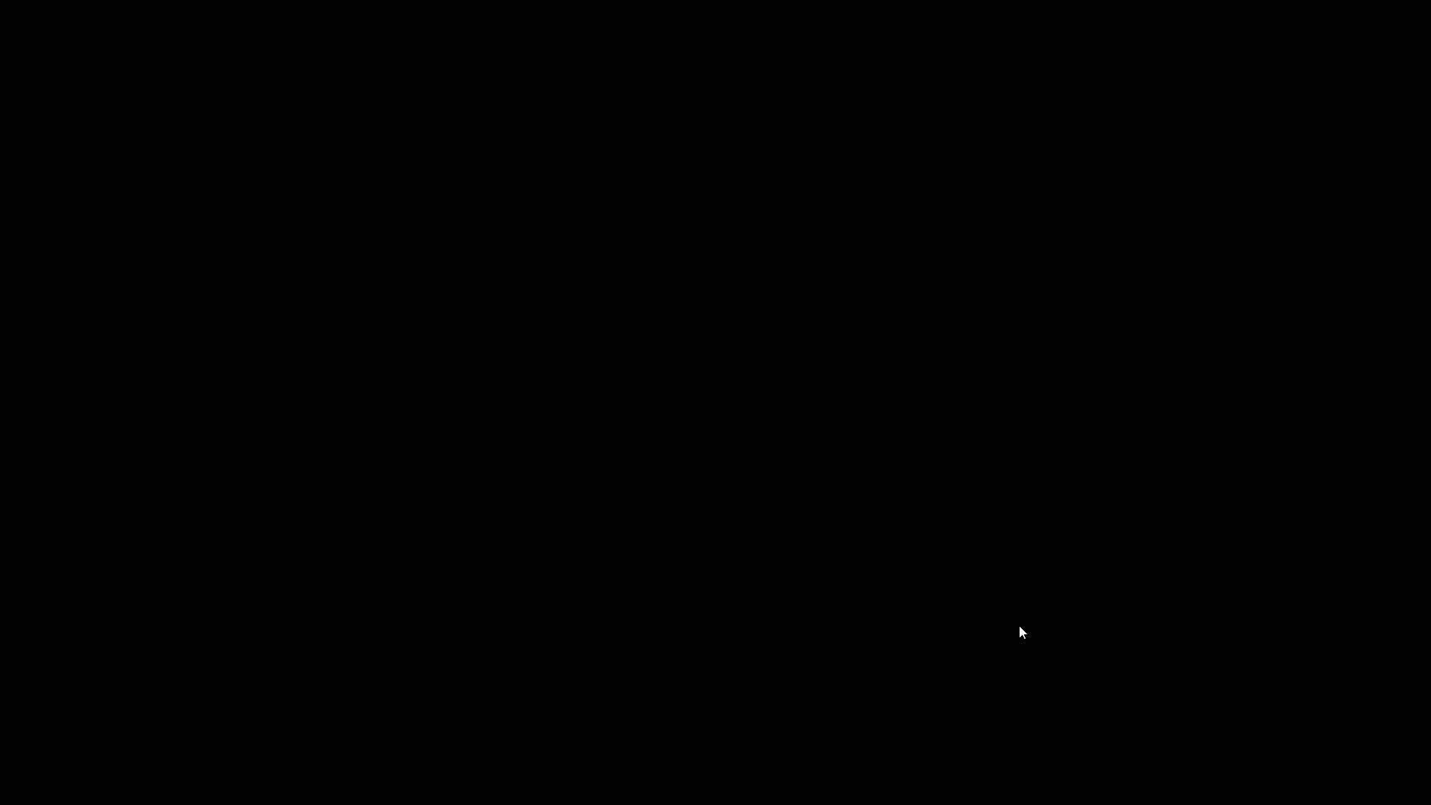